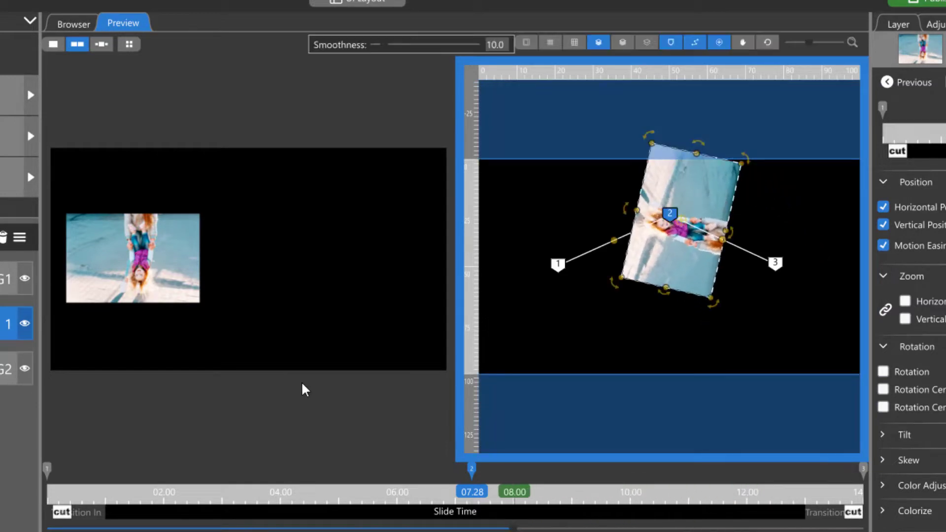
# Show slide 6 in a single preview window with its three-point motion path.
pyautogui.click(101, 44)
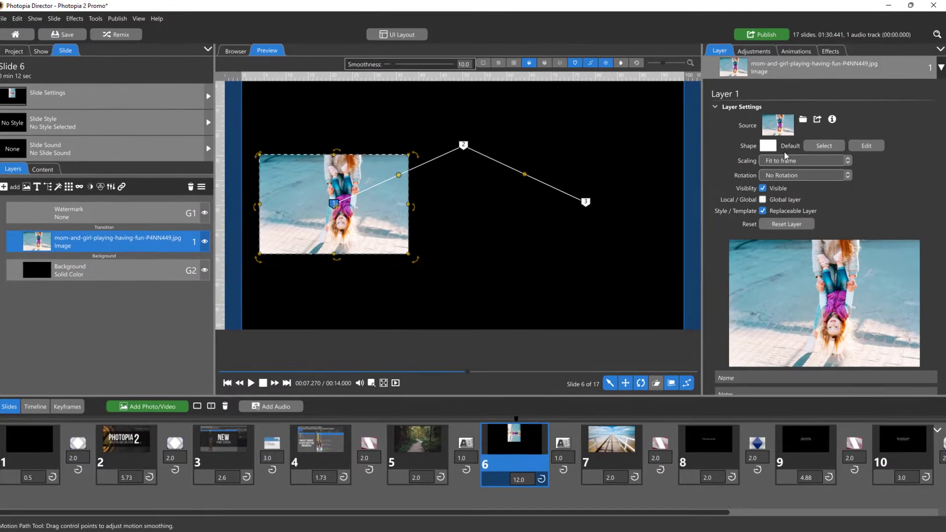
# Show the image's Animations keyframe settings, scrub its motion across the slide, and switch to a dual preview.
pyautogui.click(796, 59)
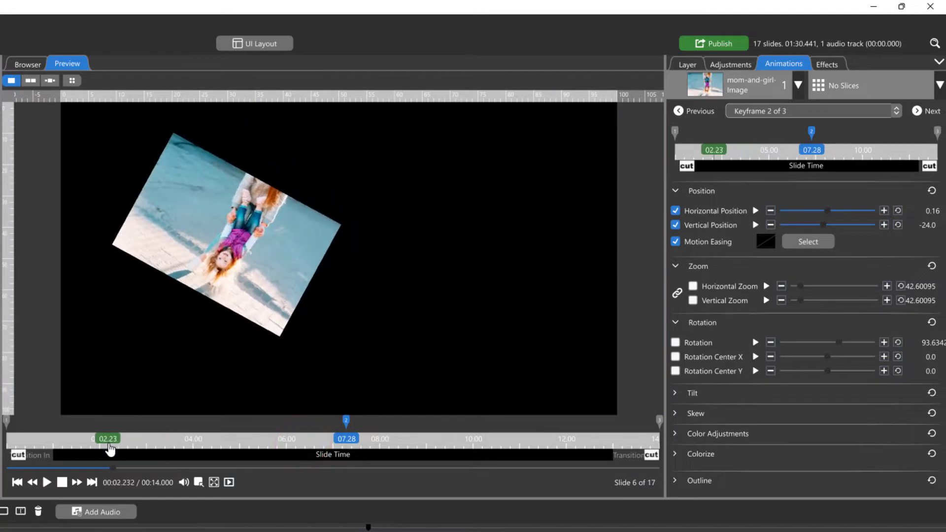
pyautogui.moveTo(108, 447); pyautogui.dragTo(463, 446)
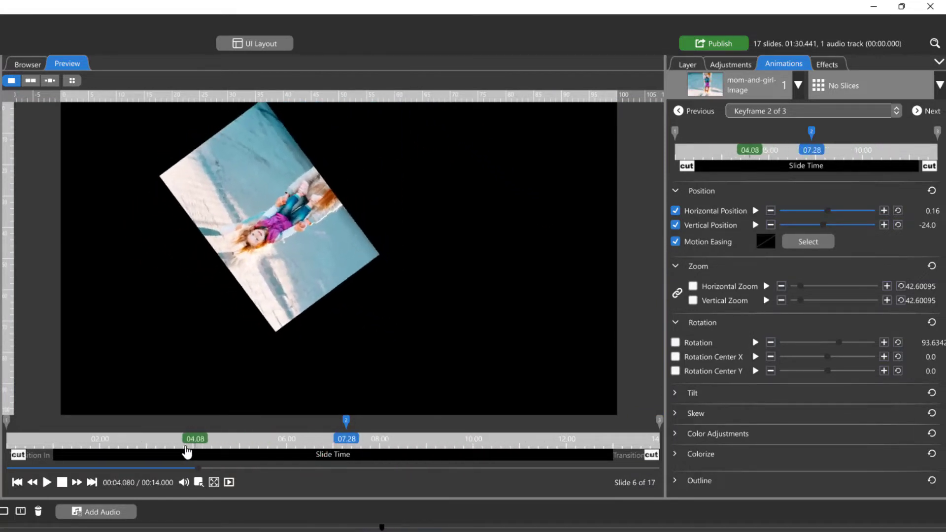
pyautogui.click(31, 80)
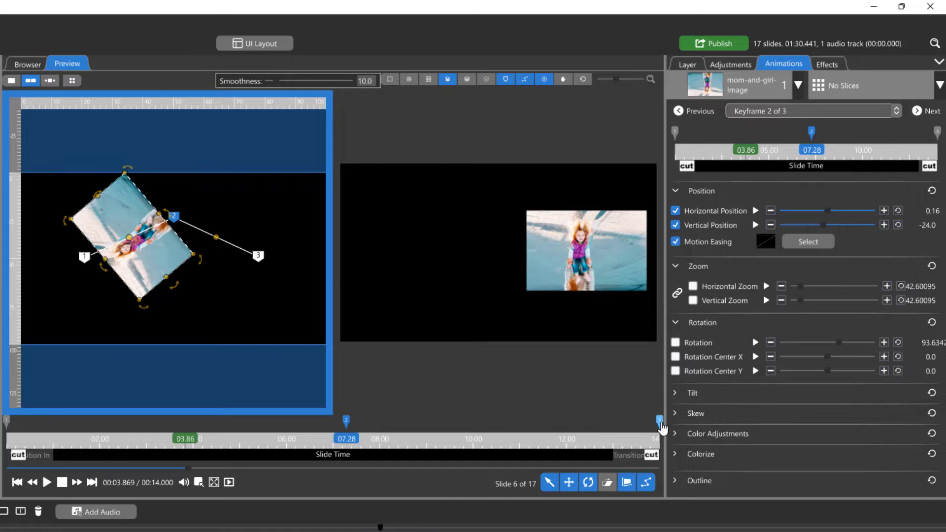
# Edit in the right-hand preview, select keyframe 1, then move to keyframe 2 on the timeline.
pyautogui.click(660, 421)
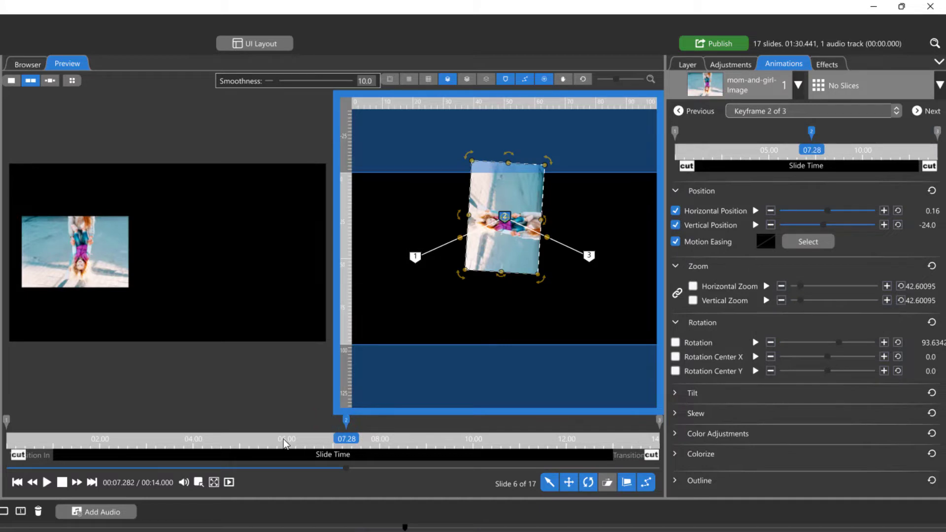
pyautogui.click(693, 112)
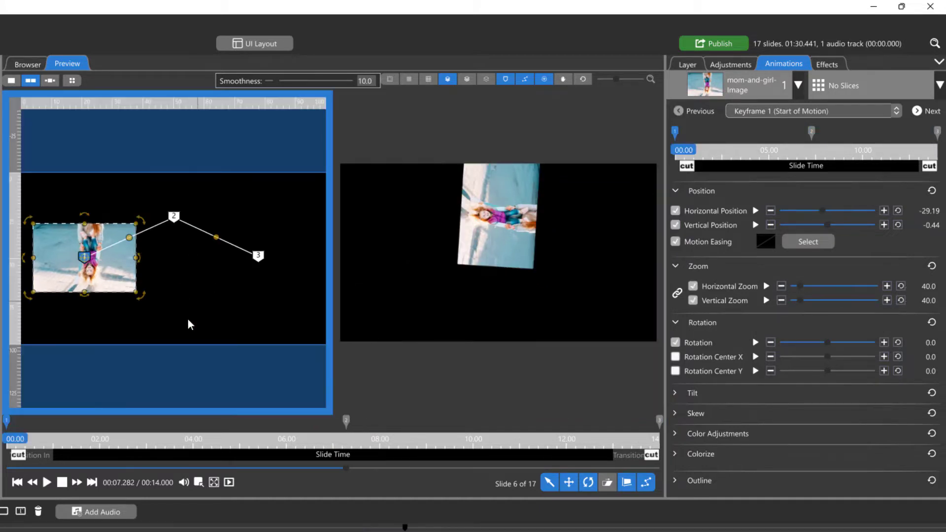
pyautogui.click(345, 421)
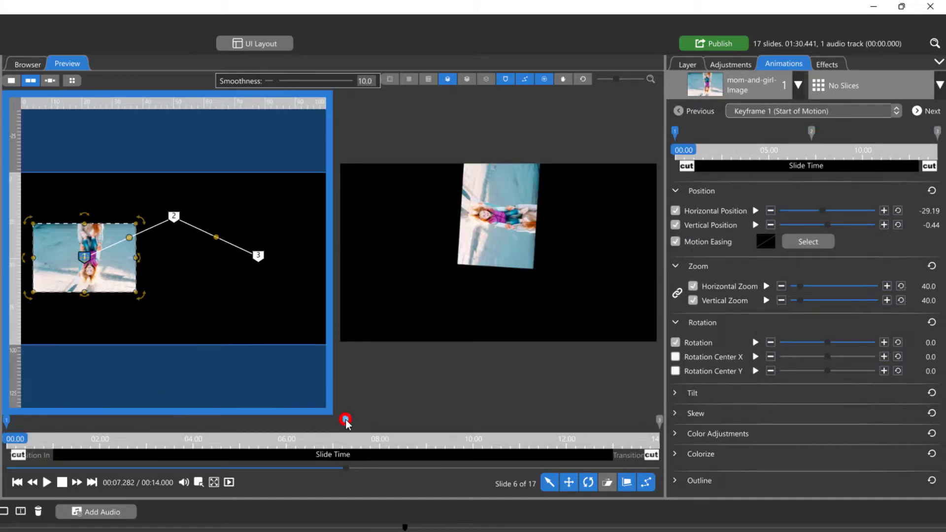
pyautogui.click(346, 421)
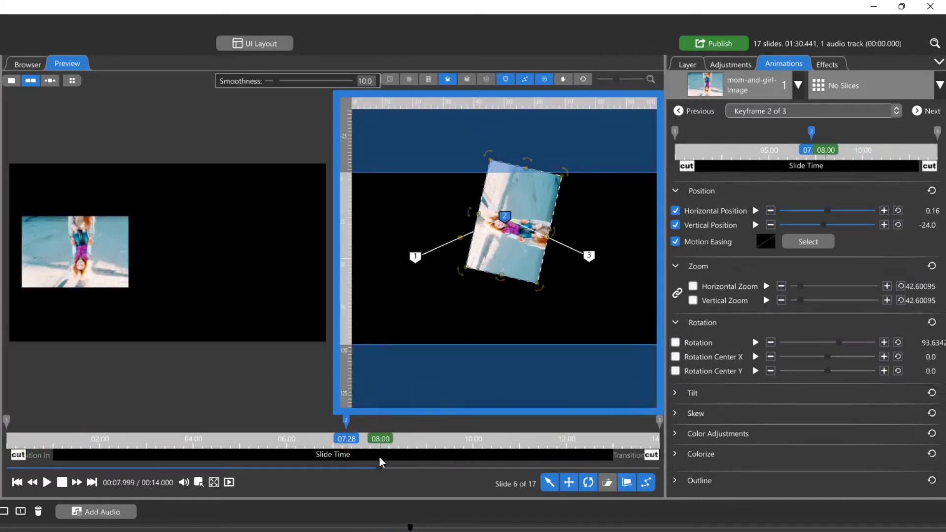
# Switch to the three-window preview and select keyframe 2 beside its neighbouring keyframe thumbnails.
pyautogui.click(50, 80)
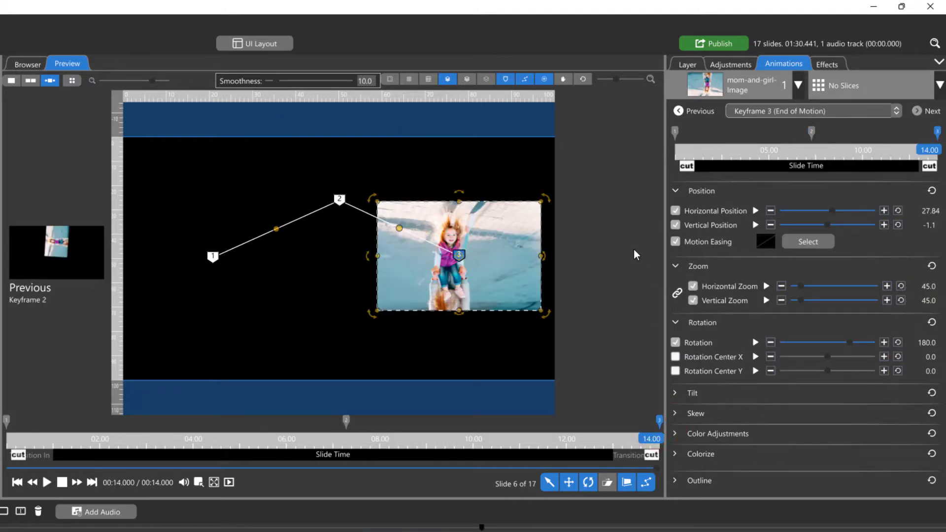
pyautogui.moveTo(637, 355)
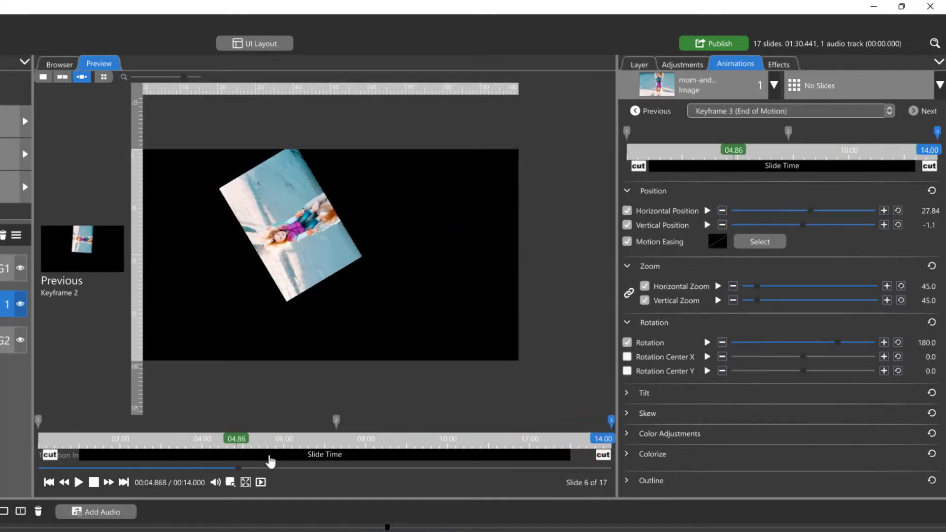
pyautogui.click(335, 421)
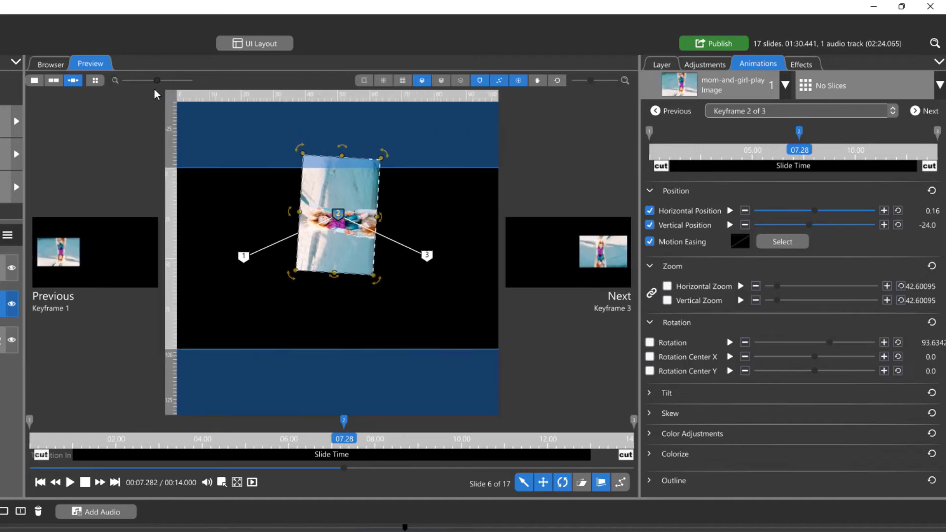
# Keep the triple preview on keyframe 2, flanked by keyframes 1 and 3.
pyautogui.click(53, 79)
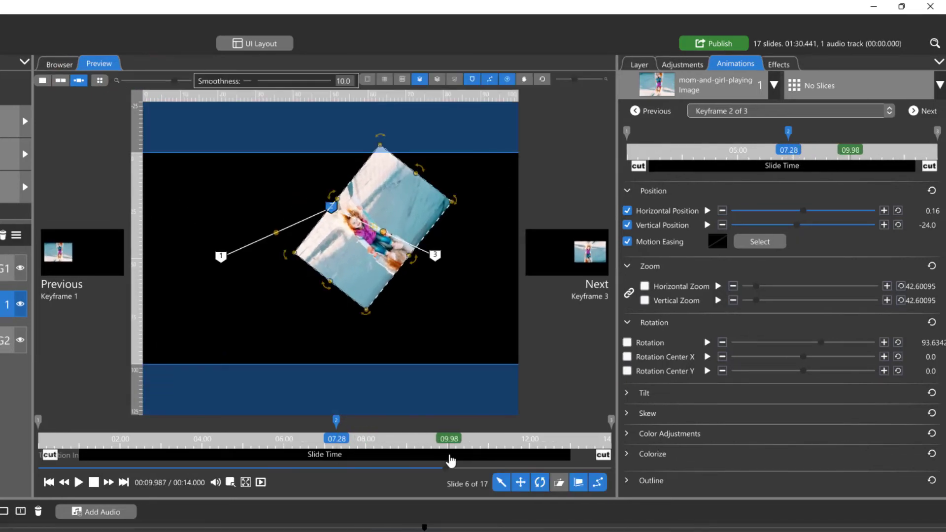
pyautogui.moveTo(98, 80)
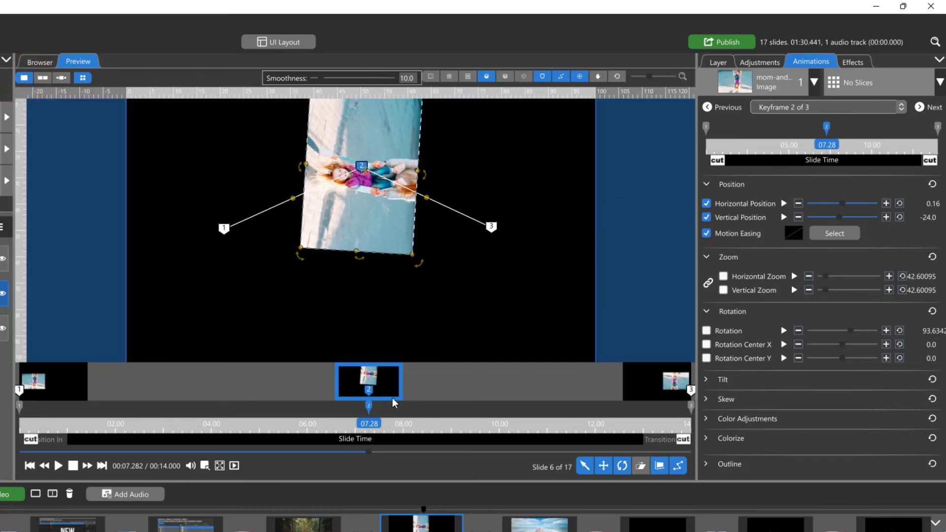
# Jump to the final keyframe 3 at 14.00 above the timeline thumbnail strip.
pyautogui.click(692, 404)
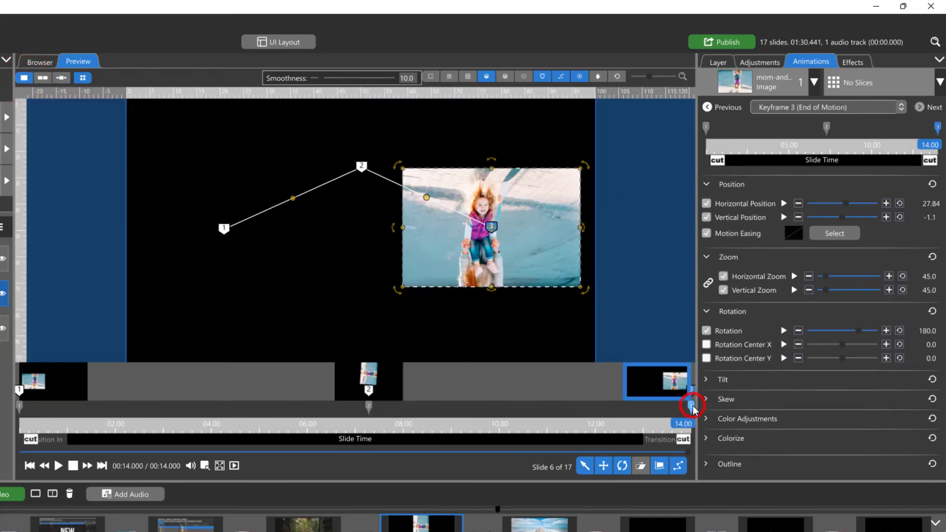